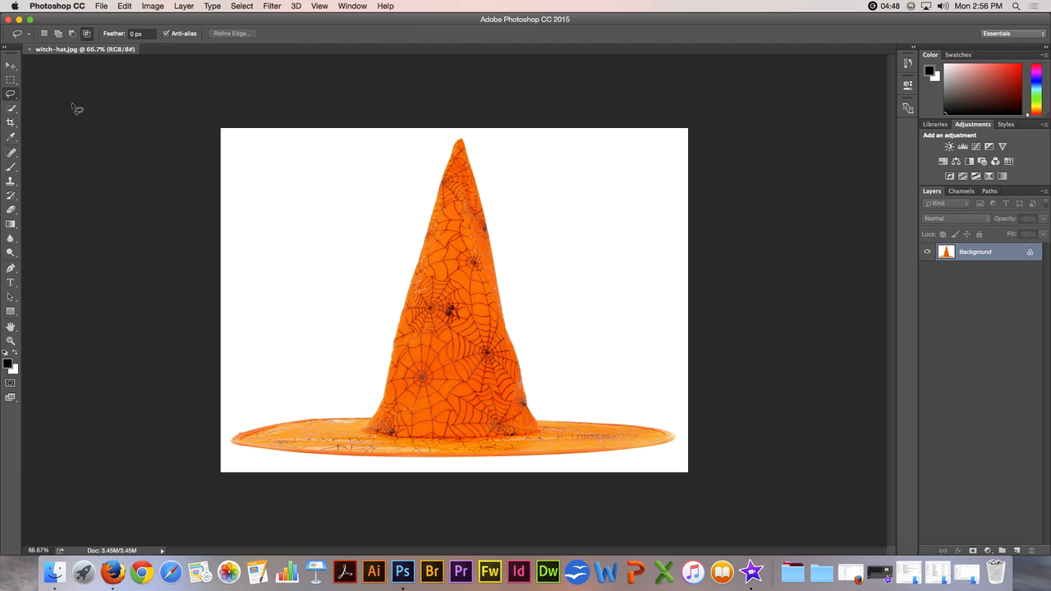
{"action": "mouse_move", "coordinate": [65, 113]}
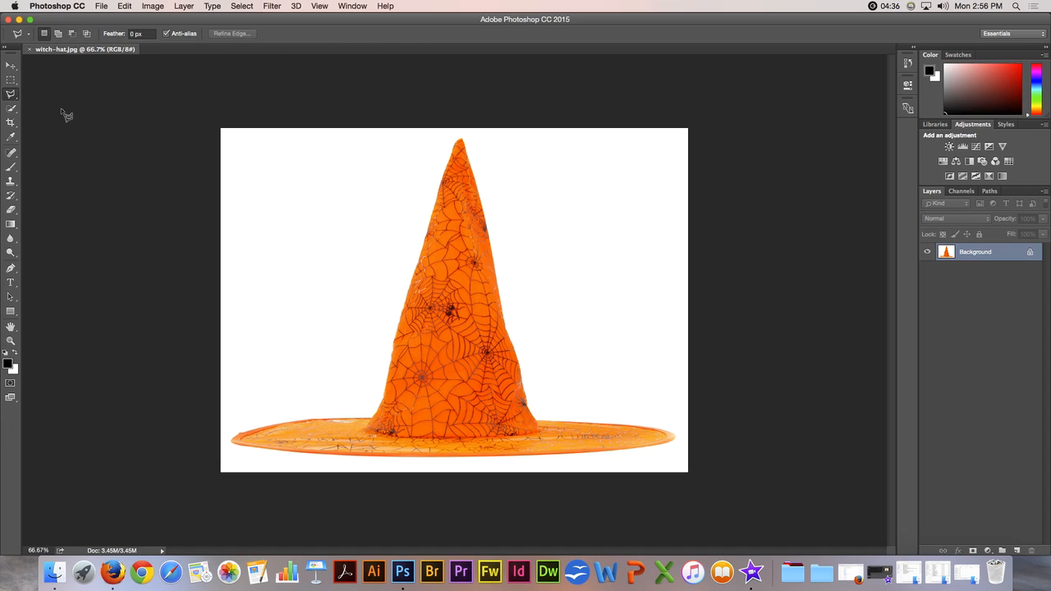
{"action": "mouse_move", "coordinate": [211, 302]}
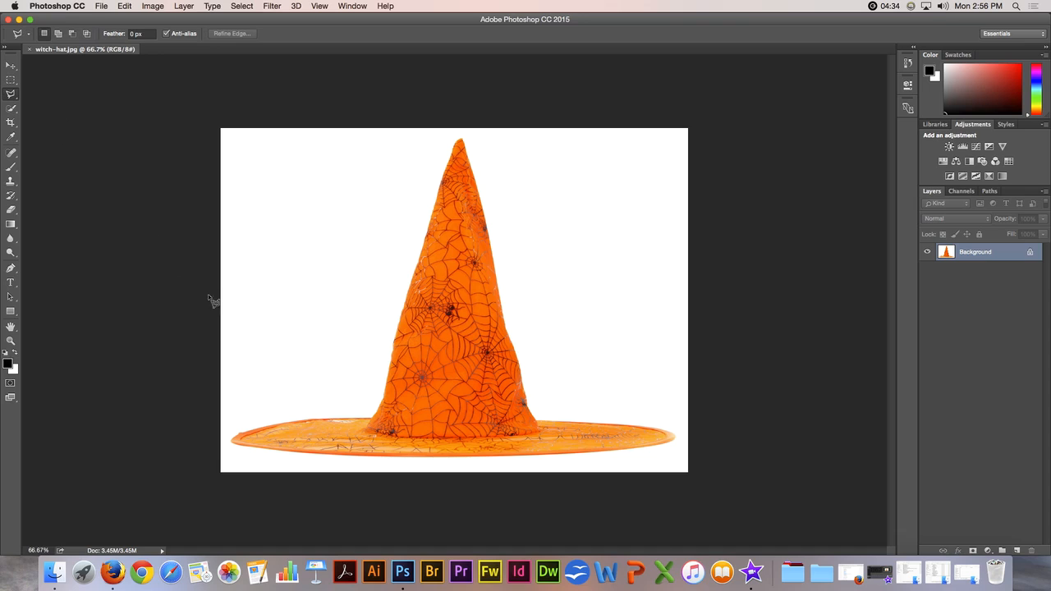
{"action": "mouse_move", "coordinate": [446, 362]}
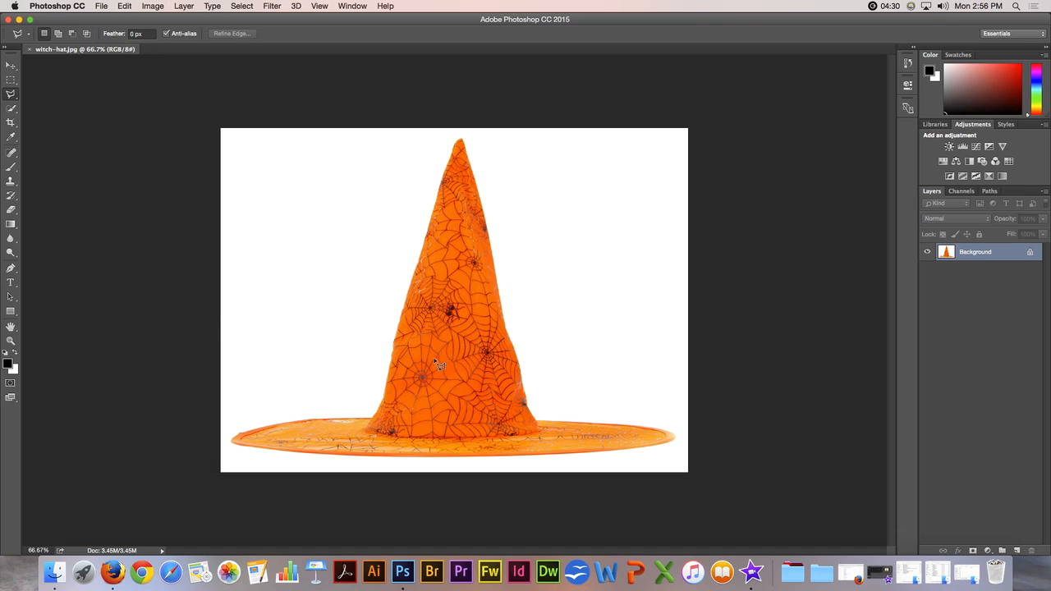
{"action": "mouse_move", "coordinate": [347, 384]}
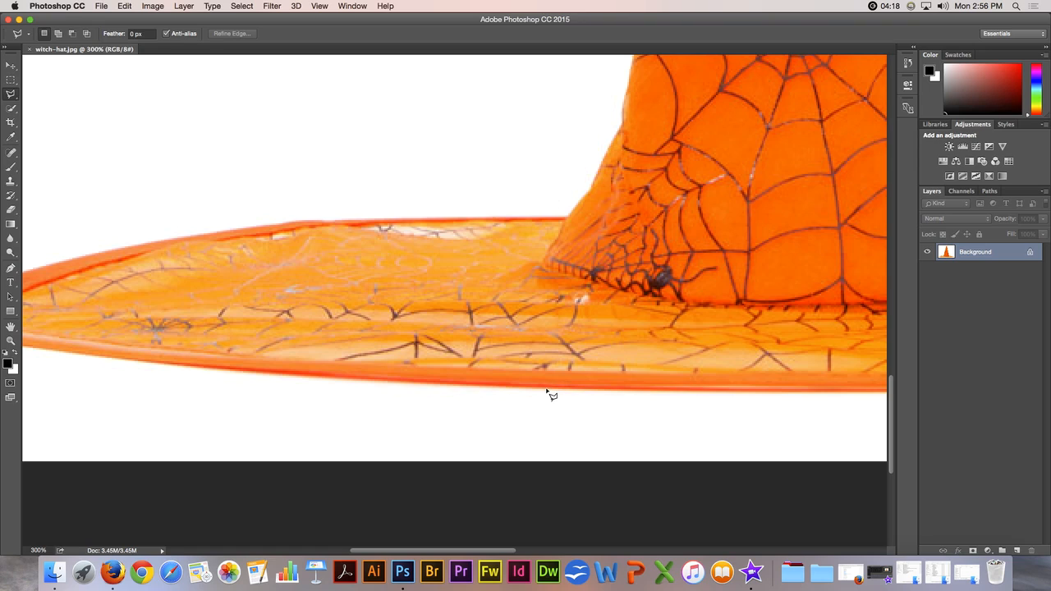
Step: Trace the selection edge along the hat brim from its left tip toward the cone
{"action": "left_click_drag", "start_coordinate": [550, 394], "coordinate": [407, 417]}
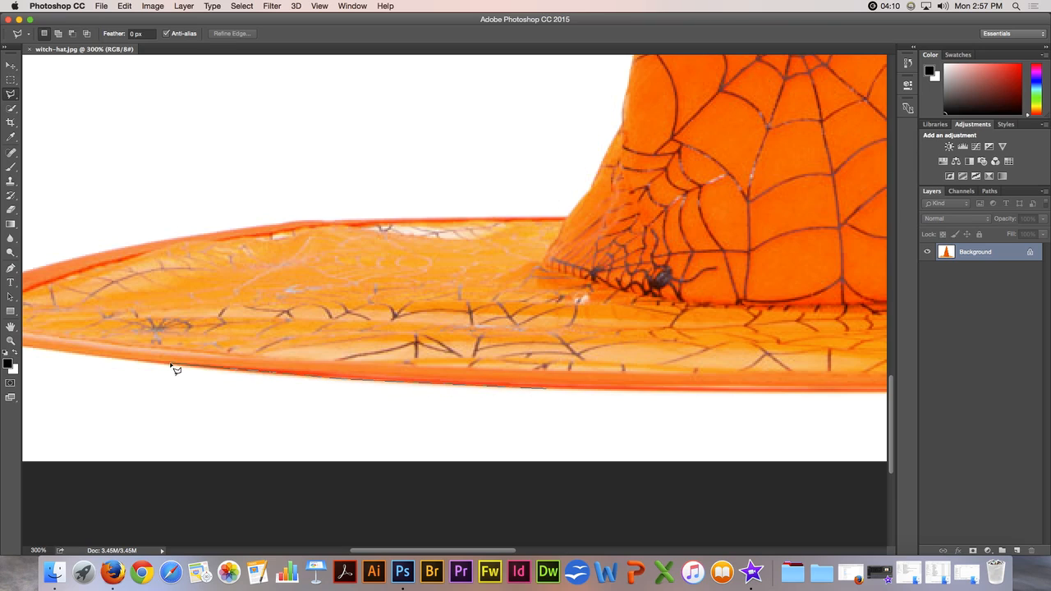
{"action": "mouse_move", "coordinate": [50, 355]}
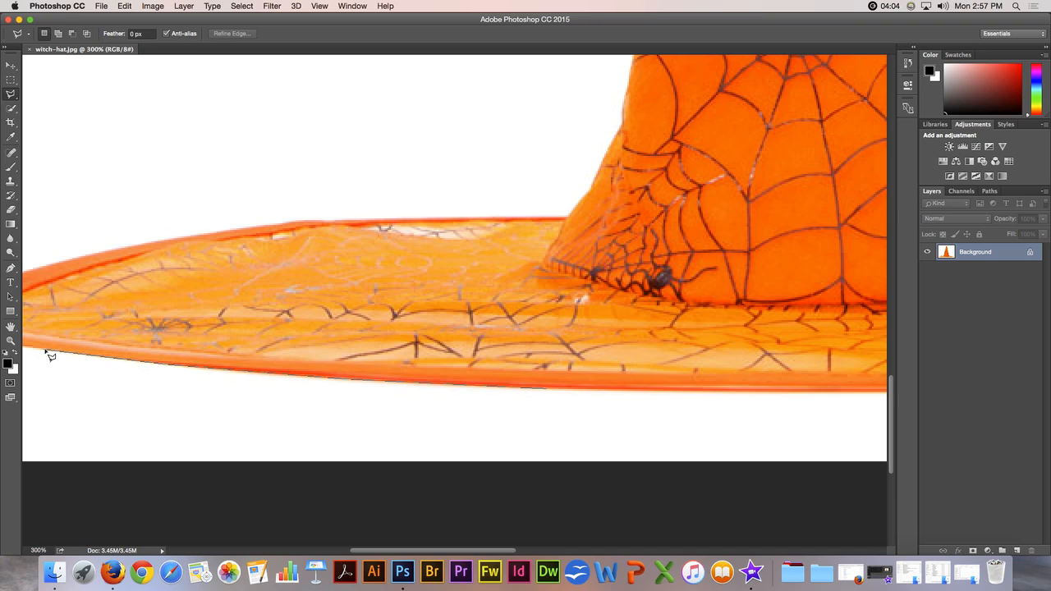
{"action": "mouse_move", "coordinate": [46, 348]}
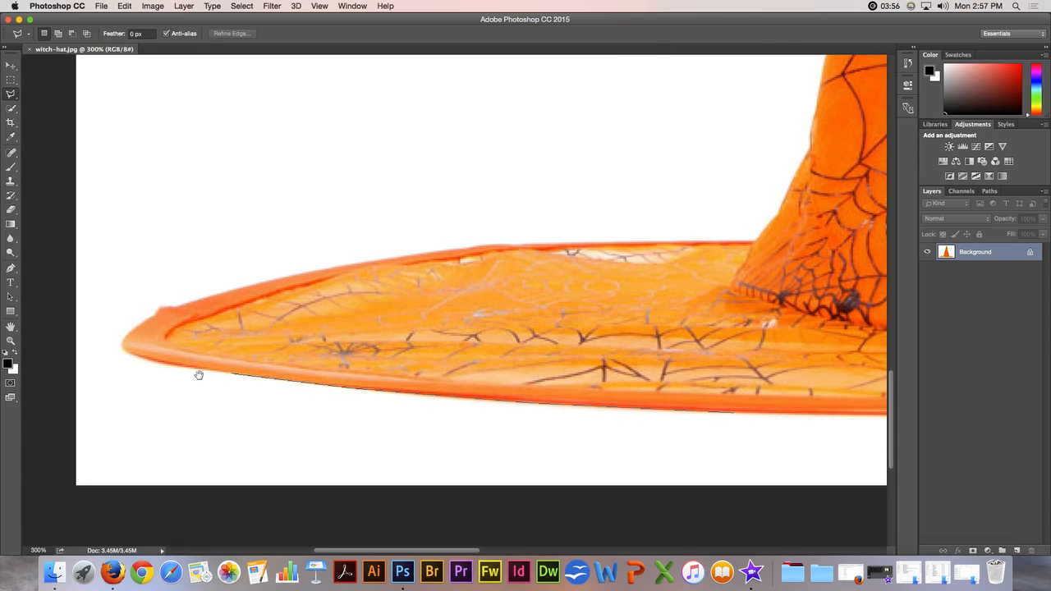
{"action": "mouse_move", "coordinate": [220, 371]}
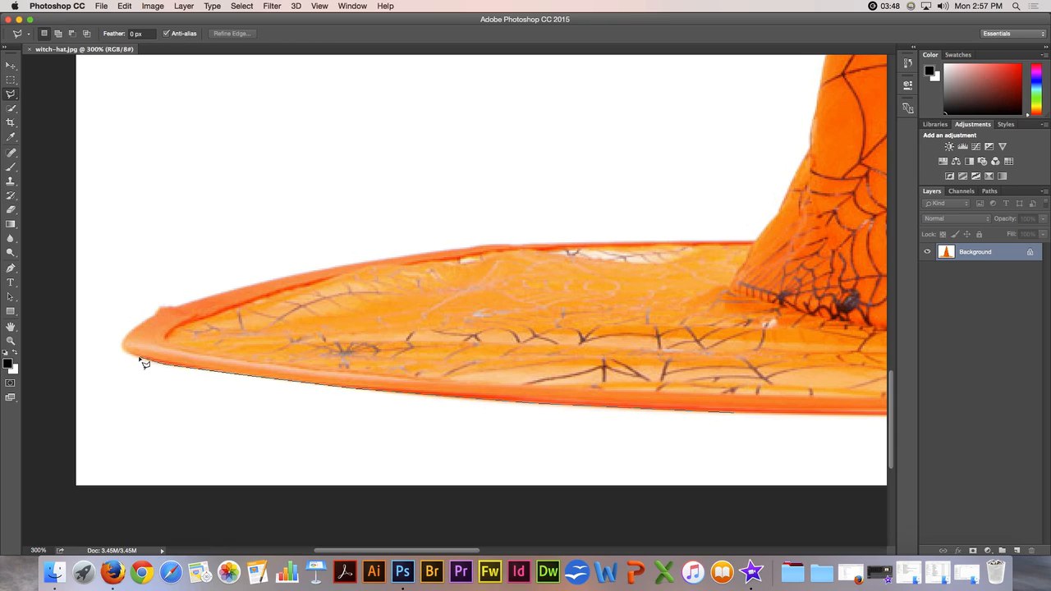
{"action": "mouse_move", "coordinate": [128, 345]}
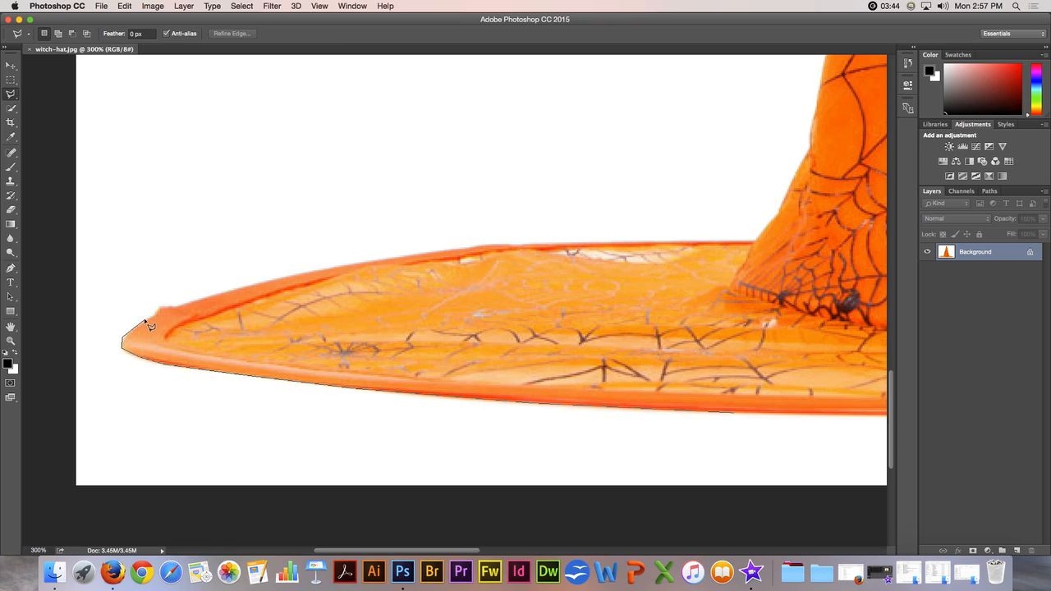
{"action": "mouse_move", "coordinate": [164, 312]}
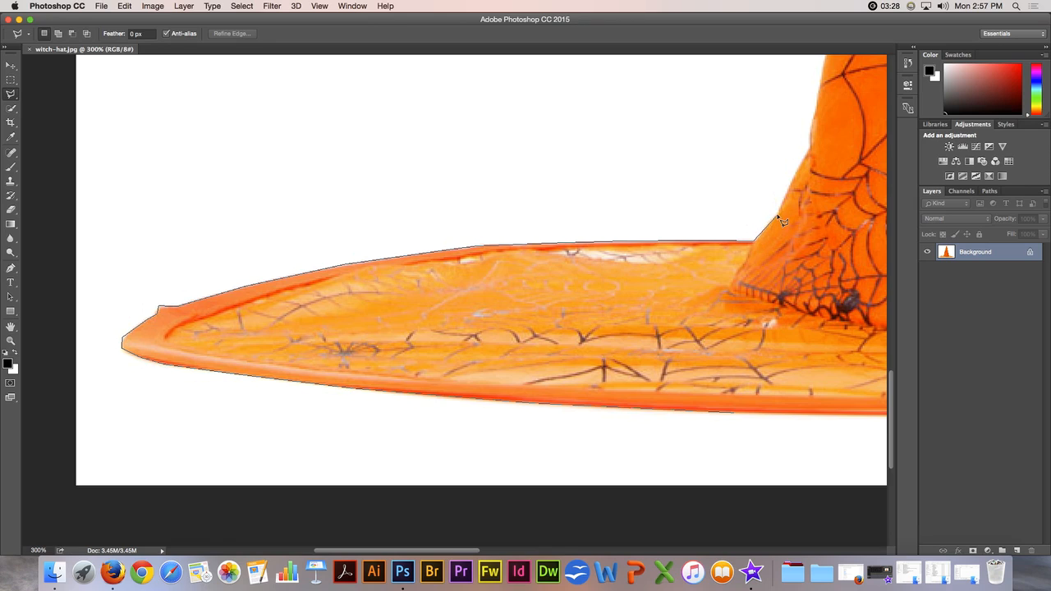
{"action": "mouse_move", "coordinate": [814, 156]}
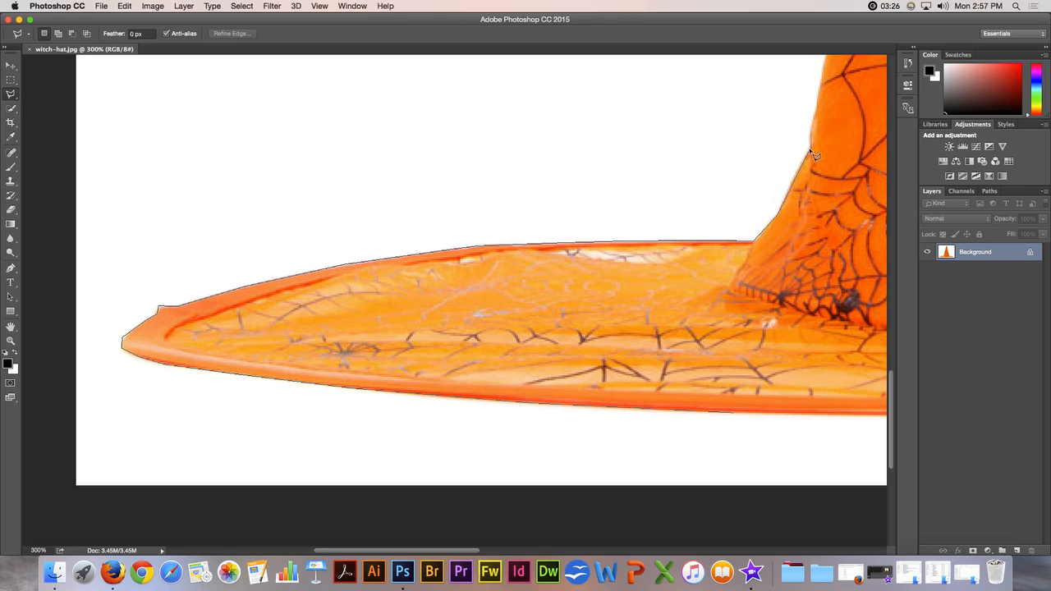
{"action": "mouse_move", "coordinate": [816, 135]}
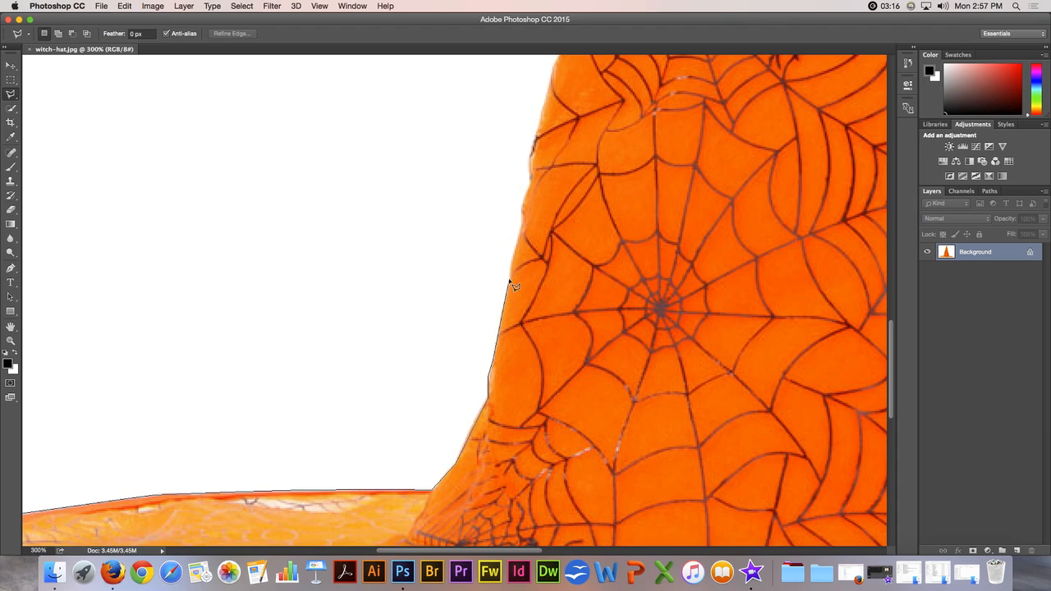
{"action": "mouse_move", "coordinate": [524, 243]}
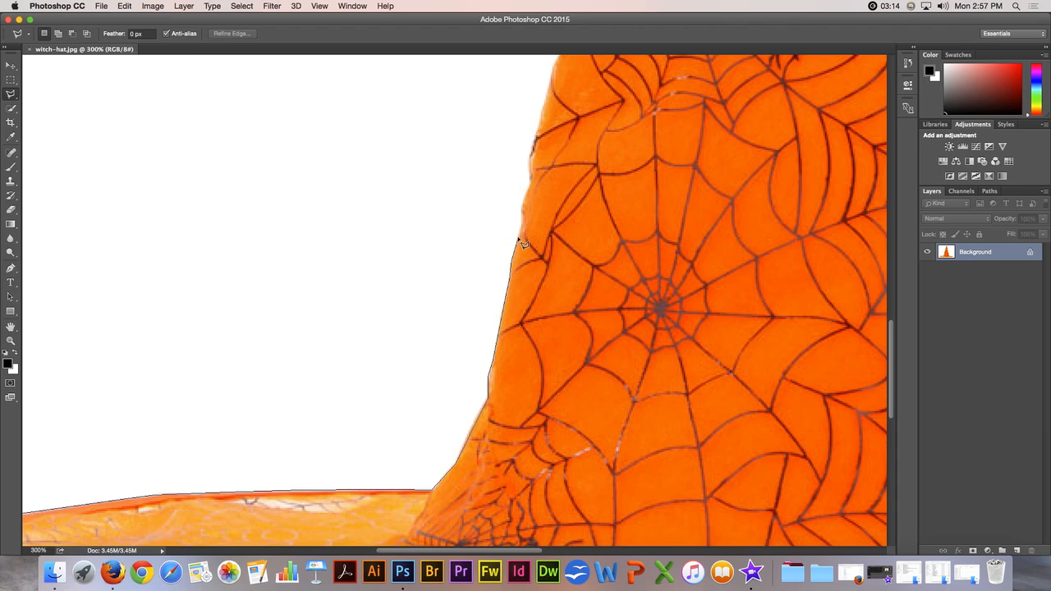
{"action": "mouse_move", "coordinate": [527, 210]}
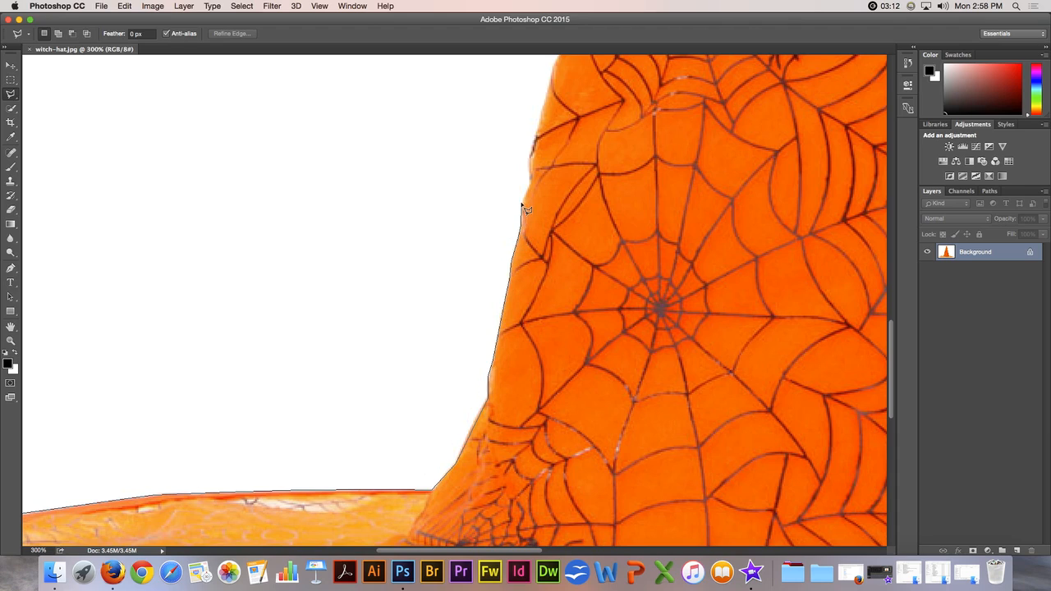
{"action": "mouse_move", "coordinate": [539, 187]}
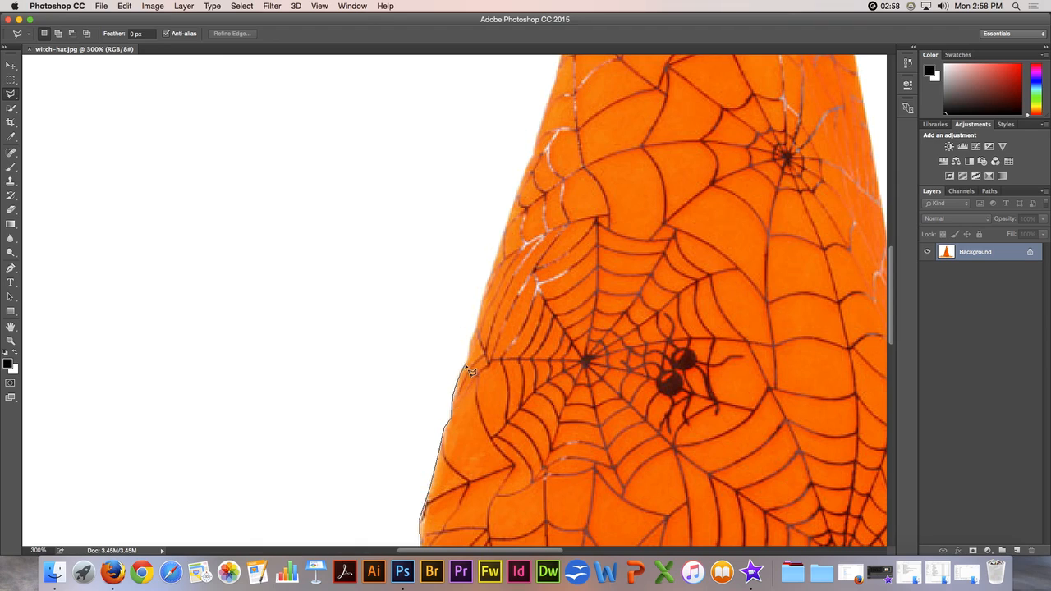
{"action": "mouse_move", "coordinate": [477, 344]}
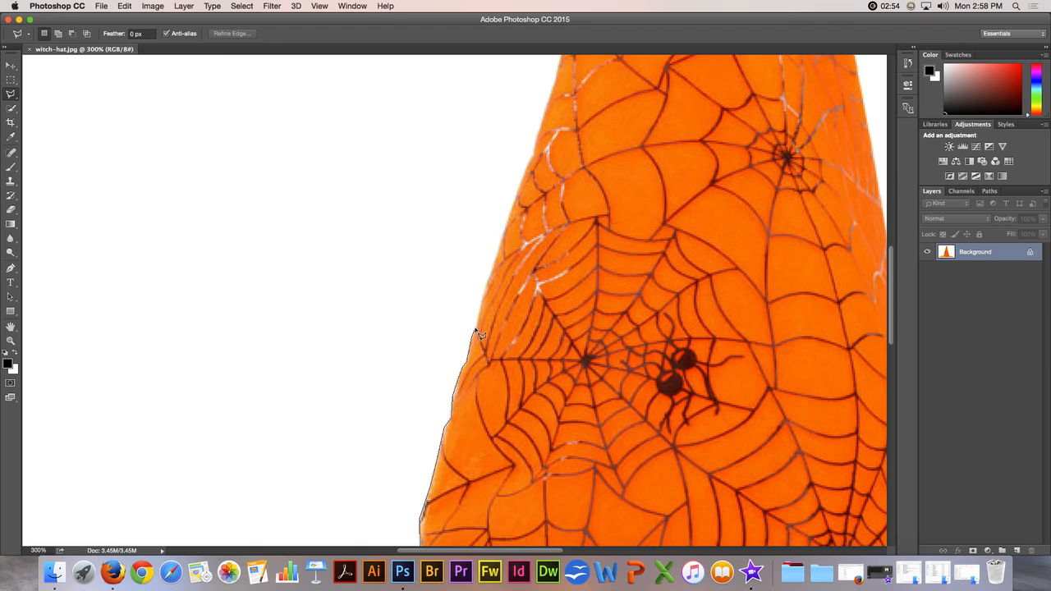
{"action": "mouse_move", "coordinate": [501, 263]}
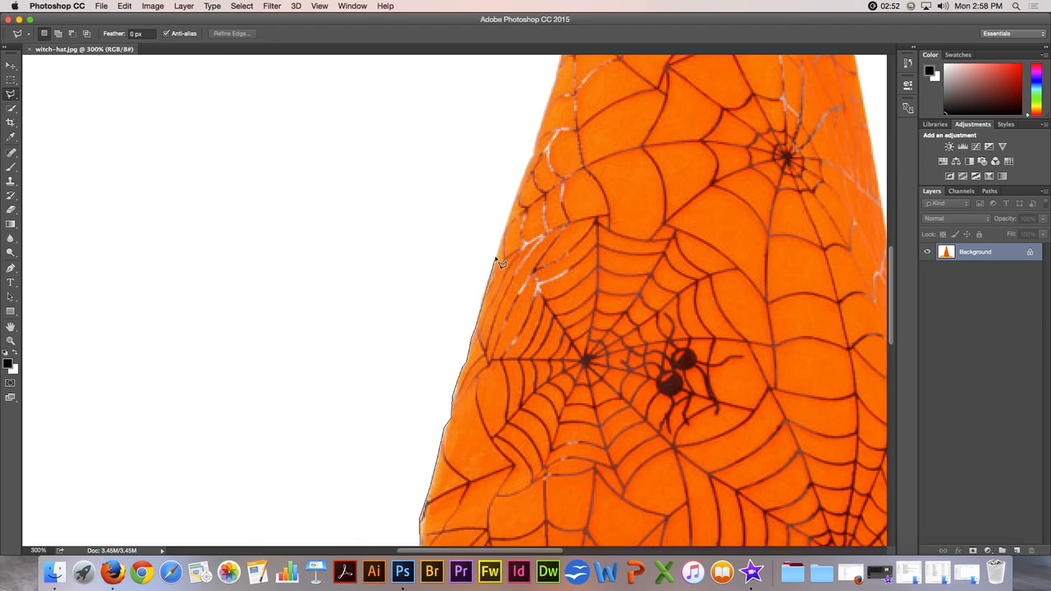
{"action": "mouse_move", "coordinate": [532, 164]}
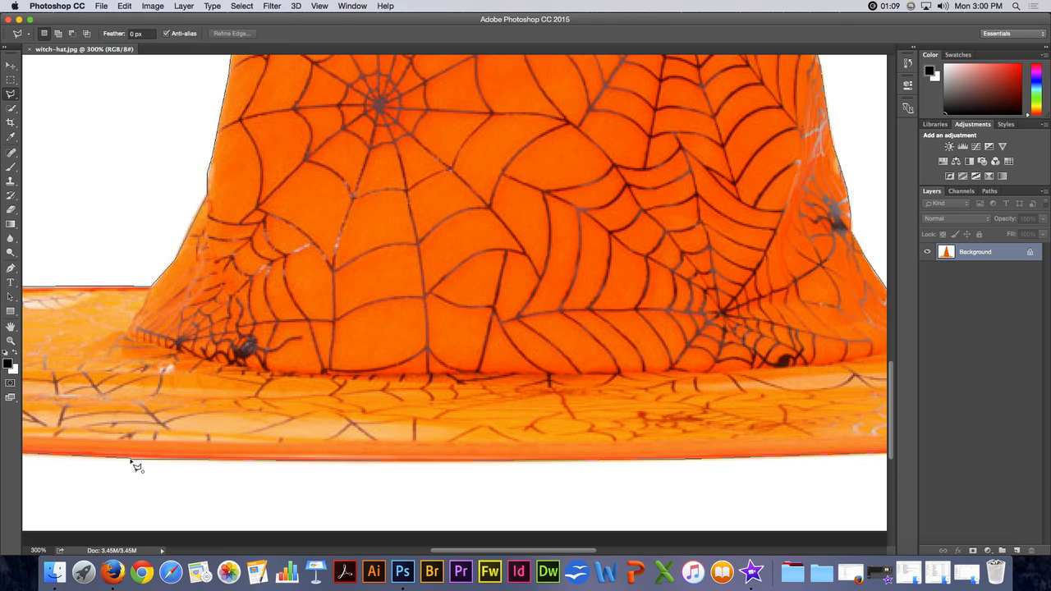
{"action": "mouse_move", "coordinate": [140, 463]}
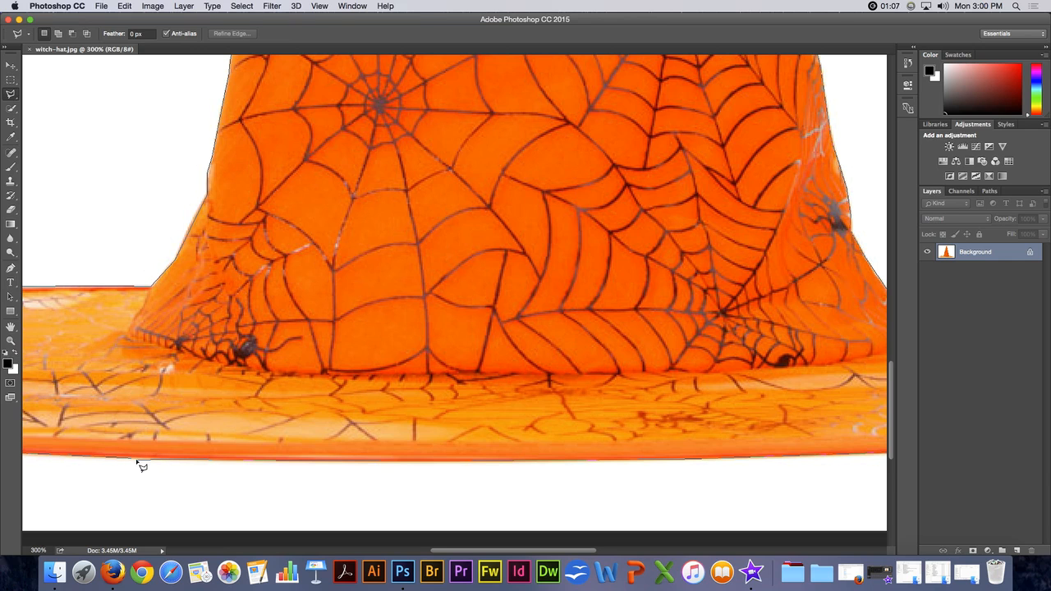
{"action": "mouse_move", "coordinate": [137, 466]}
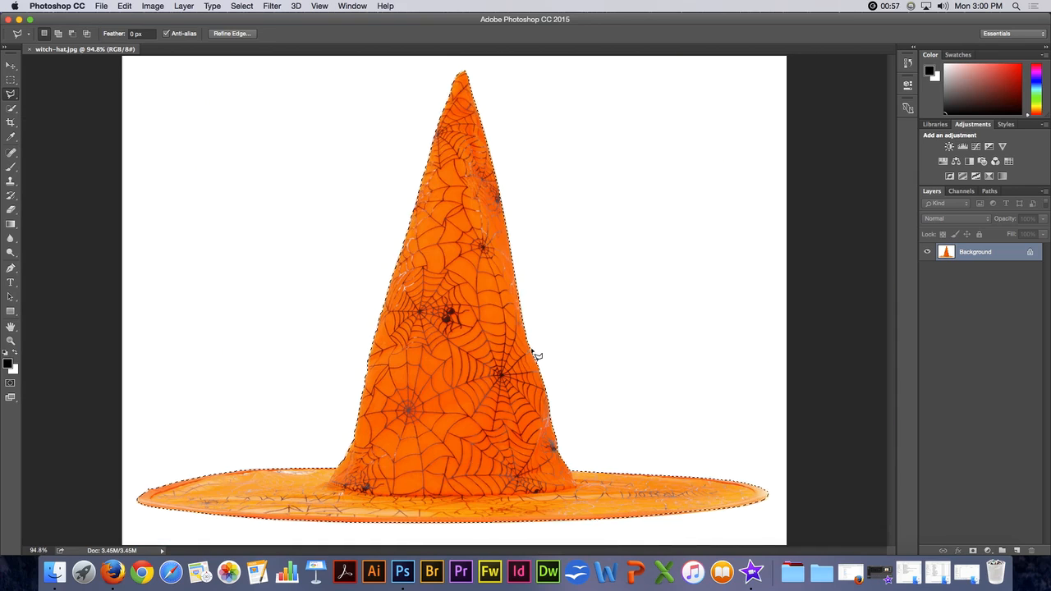
{"action": "mouse_move", "coordinate": [748, 304]}
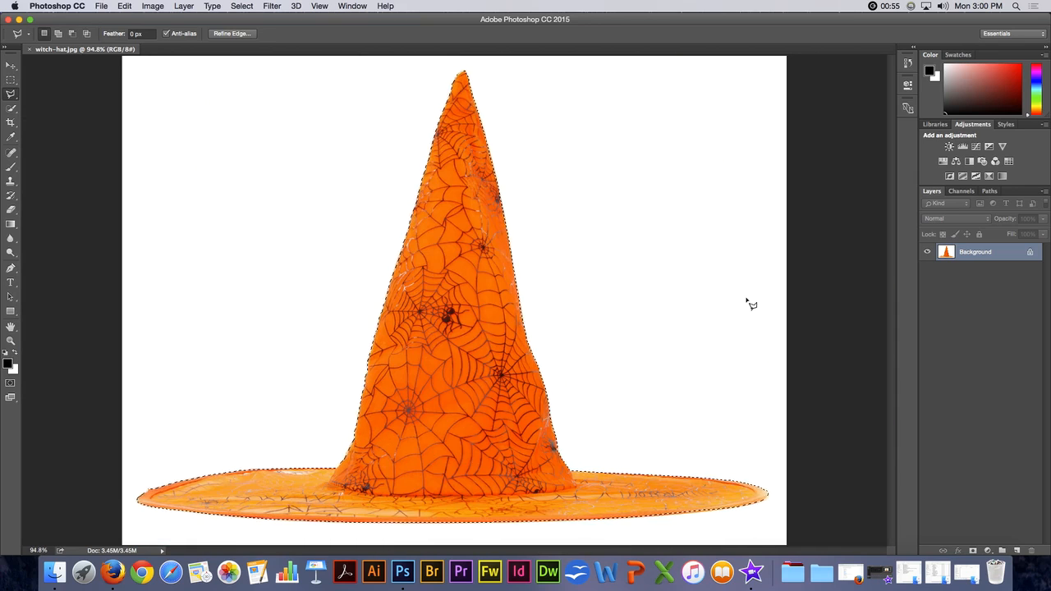
{"action": "mouse_move", "coordinate": [827, 241]}
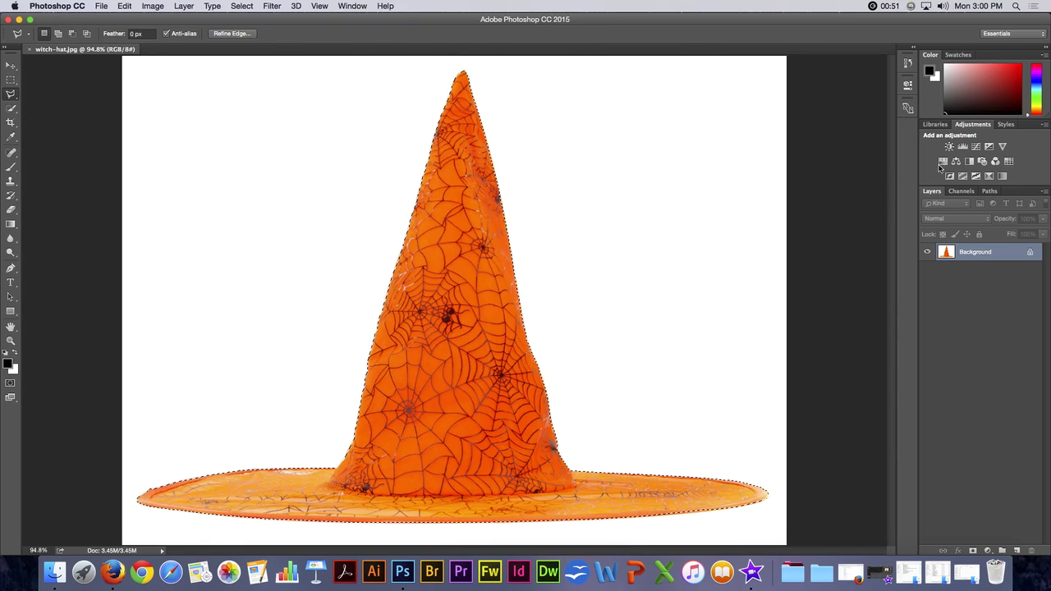
Step: Add a Hue/Saturation adjustment layer masked to the hat selection
{"action": "left_click", "coordinate": [949, 147]}
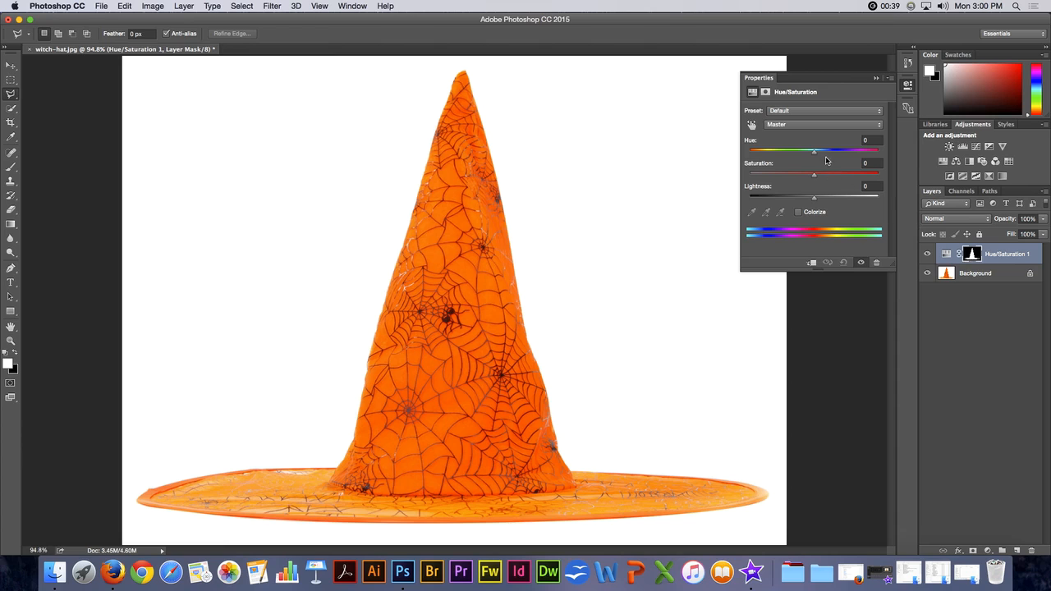
Step: Shift the hat's hue from orange to yellow and lower its saturation slightly
{"action": "left_click_drag", "start_coordinate": [814, 150], "coordinate": [788, 150]}
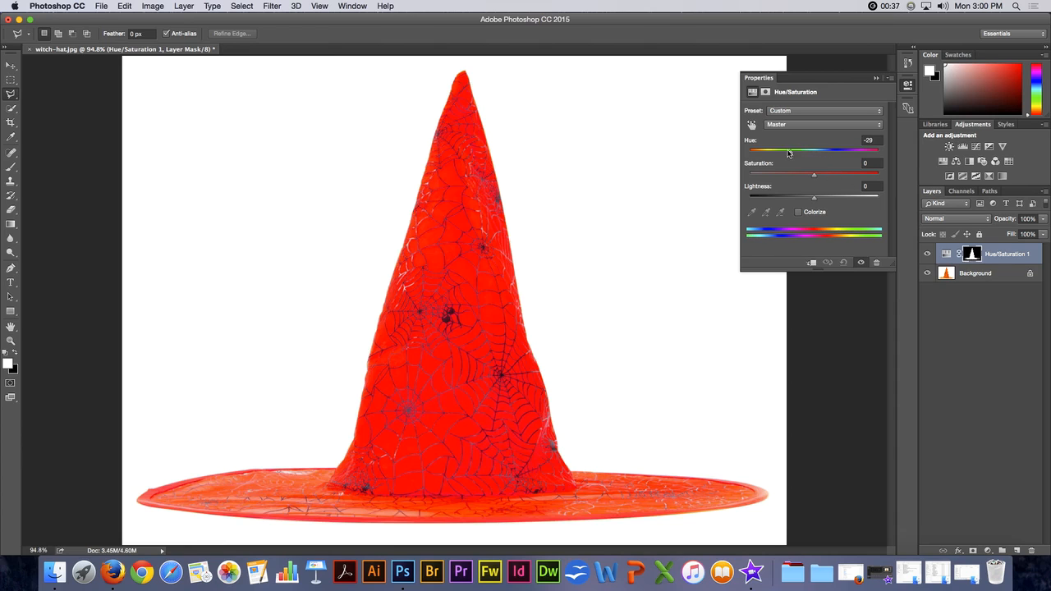
{"action": "left_click_drag", "start_coordinate": [788, 149], "coordinate": [847, 149]}
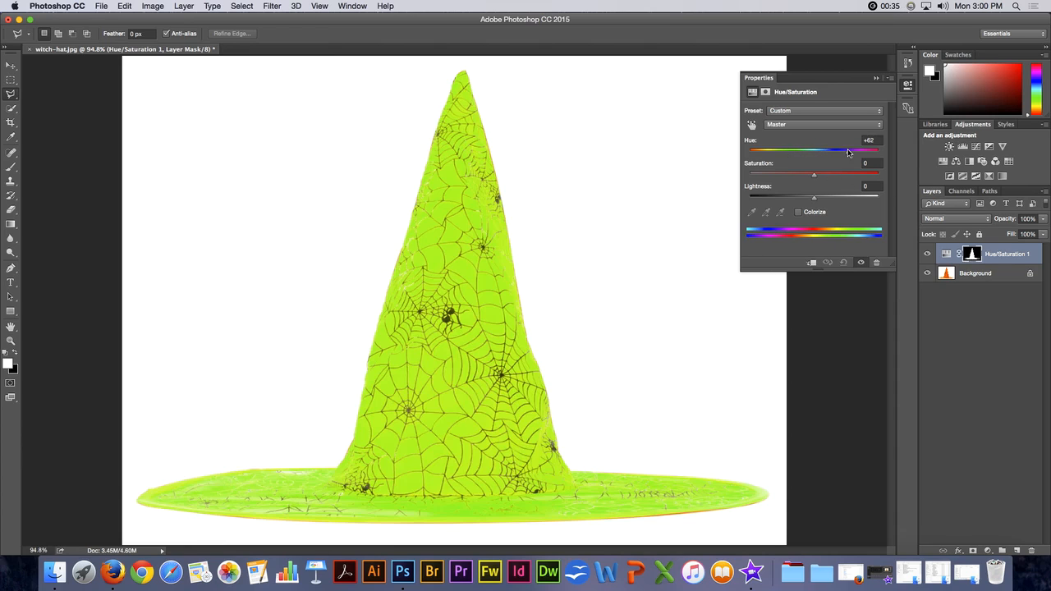
{"action": "left_click_drag", "start_coordinate": [847, 151], "coordinate": [828, 151]}
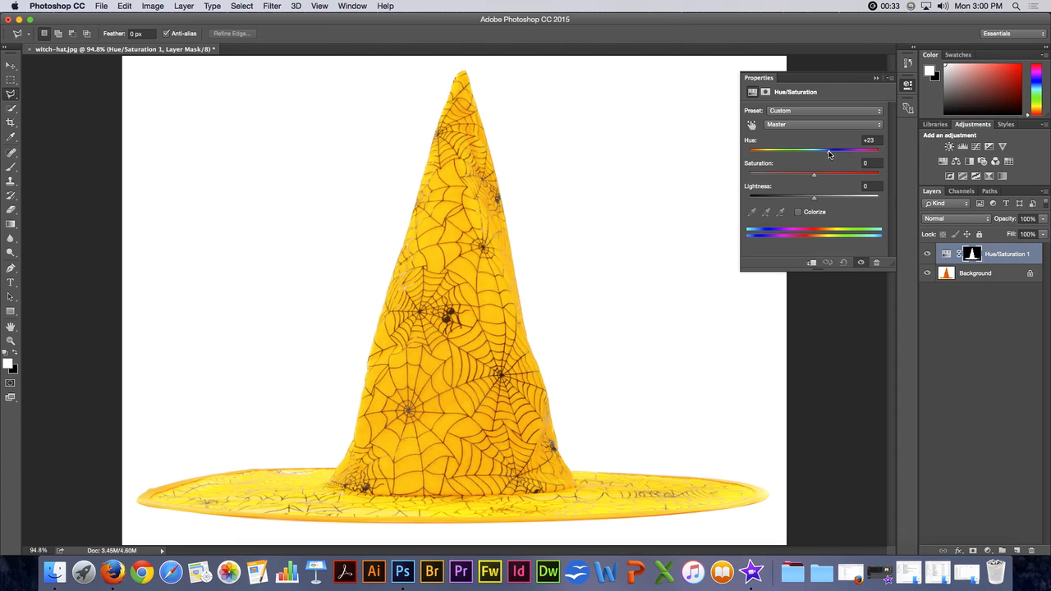
{"action": "left_click_drag", "start_coordinate": [813, 174], "coordinate": [784, 174]}
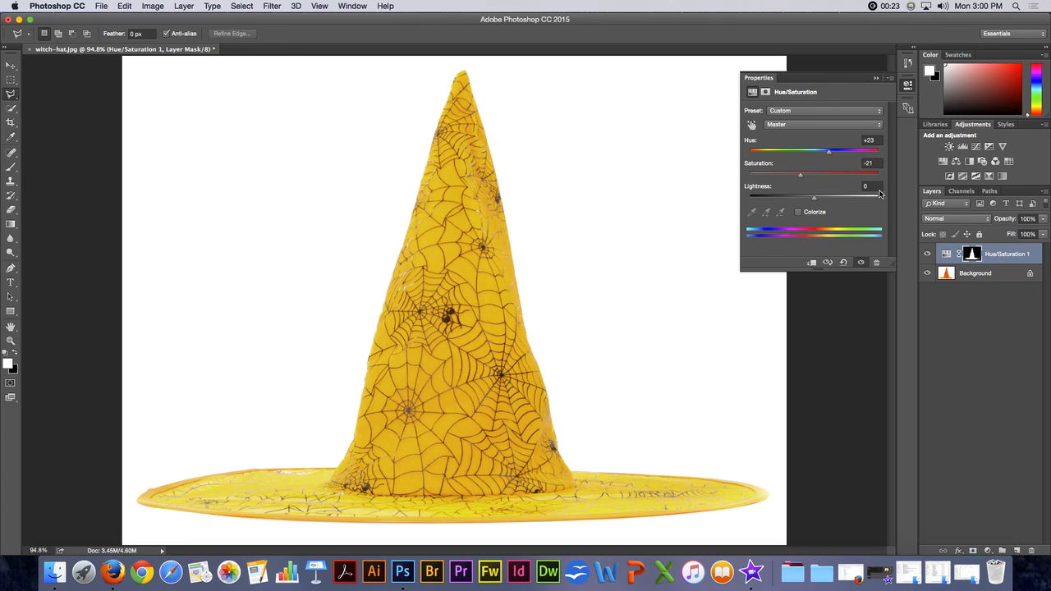
{"action": "mouse_move", "coordinate": [861, 184]}
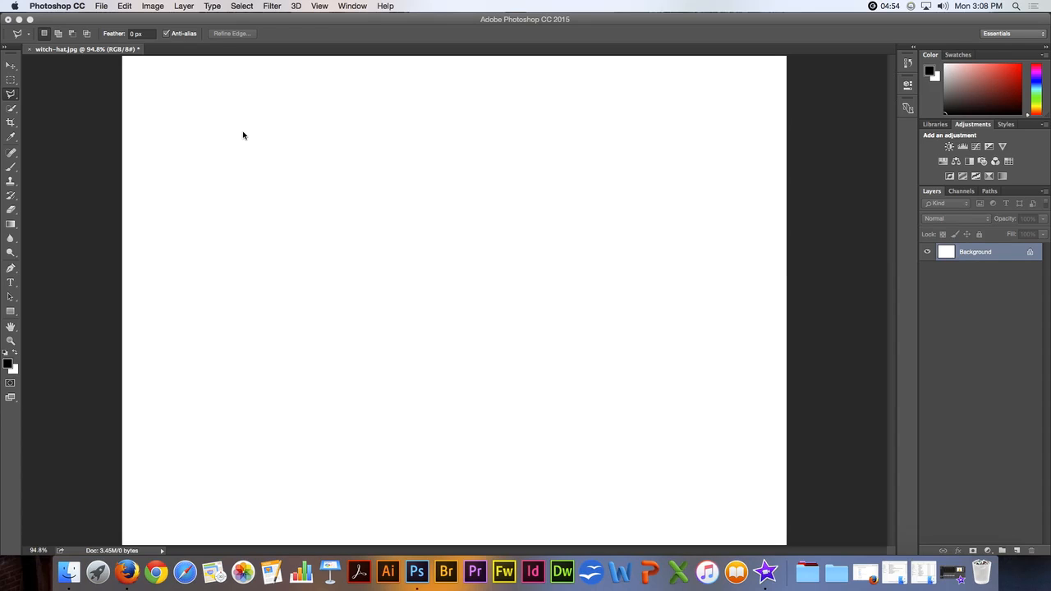
{"action": "mouse_move", "coordinate": [187, 102]}
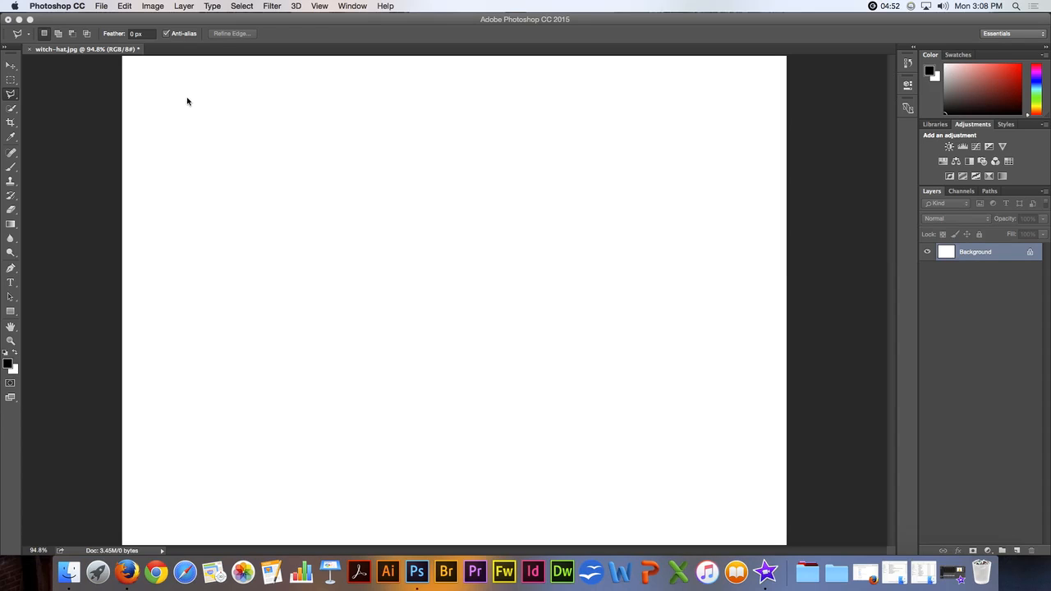
{"action": "mouse_move", "coordinate": [254, 164]}
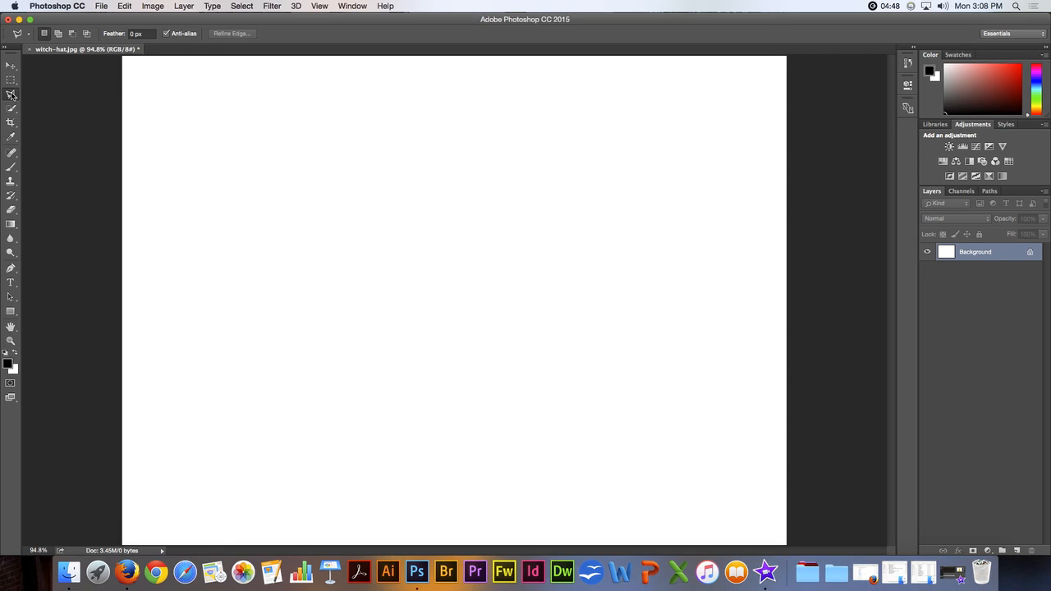
{"action": "mouse_move", "coordinate": [328, 123]}
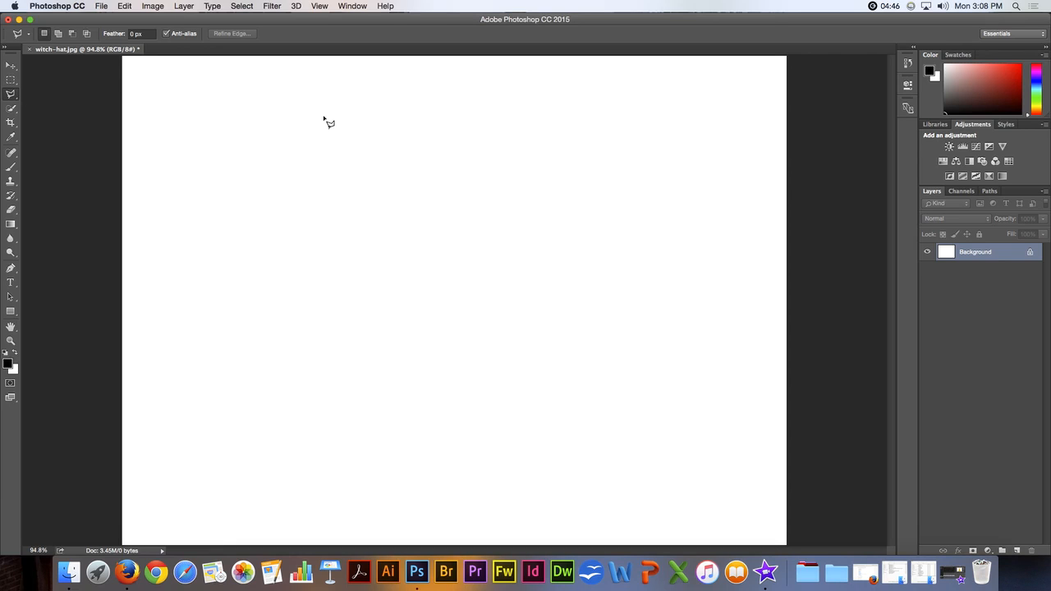
Step: Draw a triangular Polygonal Lasso selection on the blank canvas
{"action": "left_click_drag", "start_coordinate": [322, 122], "coordinate": [223, 246]}
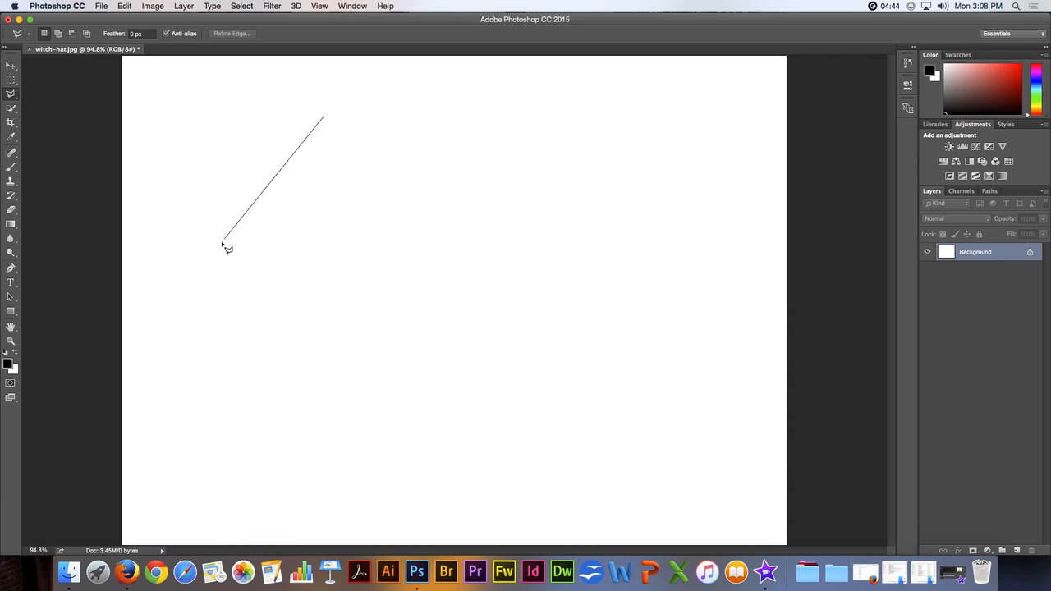
{"action": "left_click_drag", "start_coordinate": [222, 239], "coordinate": [420, 240]}
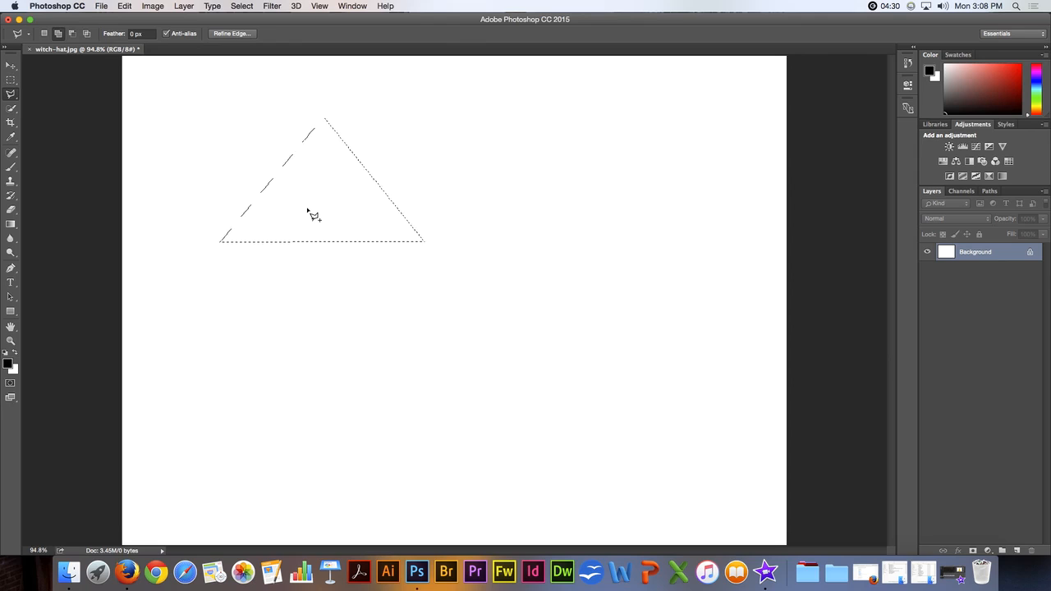
Step: Replace the triangle with an upward arrow-shaped Polygonal Lasso selection
{"action": "left_click_drag", "start_coordinate": [309, 216], "coordinate": [309, 298]}
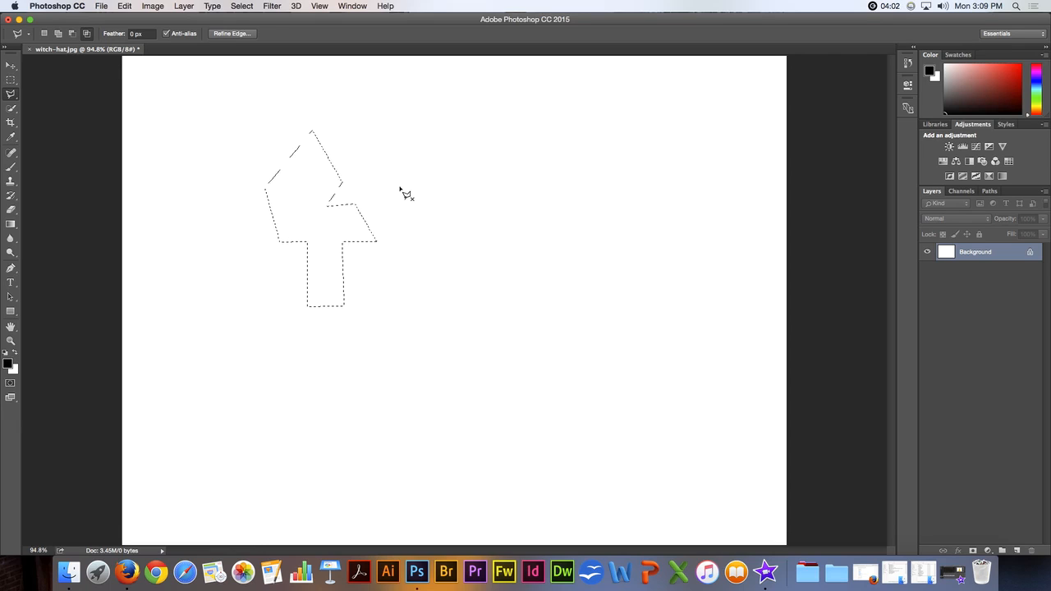
{"action": "mouse_move", "coordinate": [391, 174]}
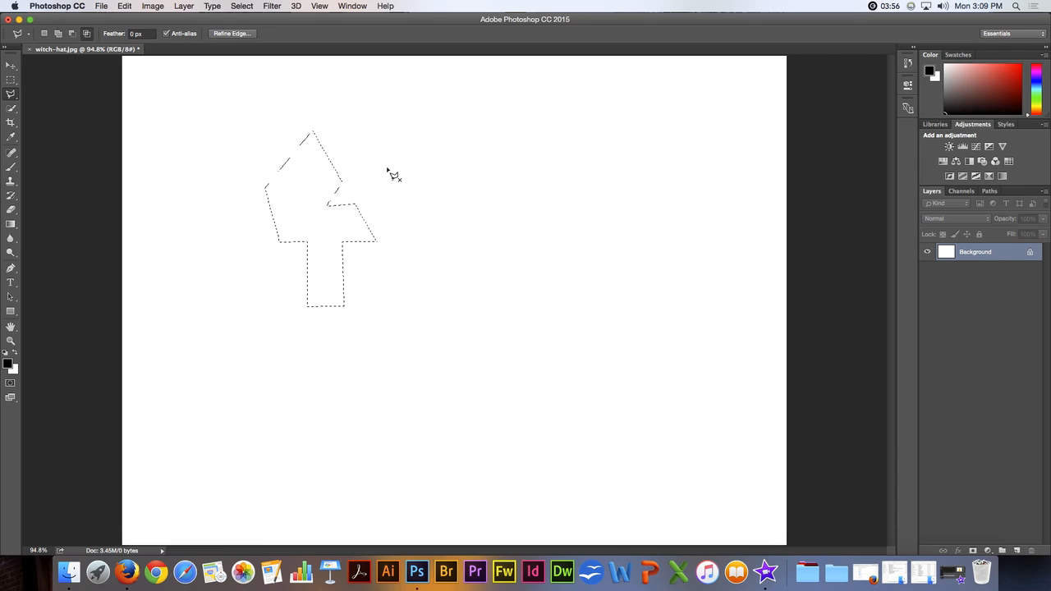
{"action": "left_click", "coordinate": [58, 32]}
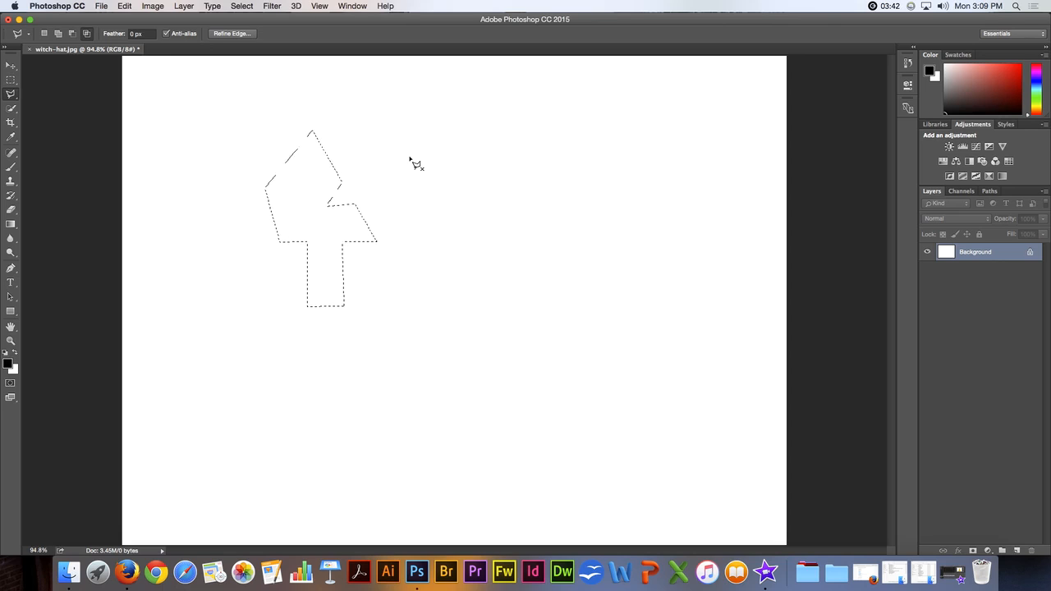
{"action": "mouse_move", "coordinate": [299, 95]}
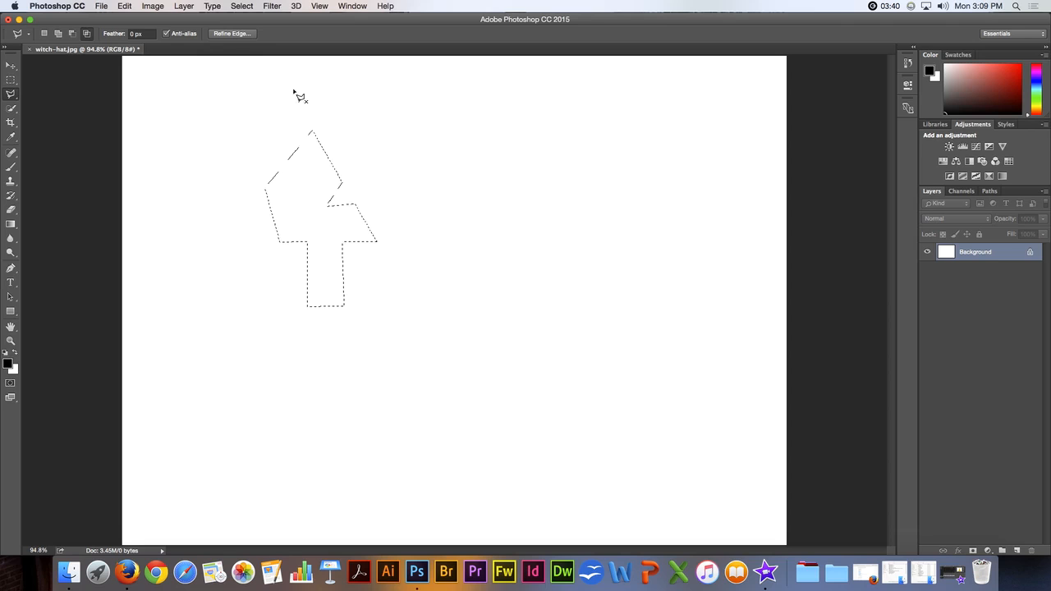